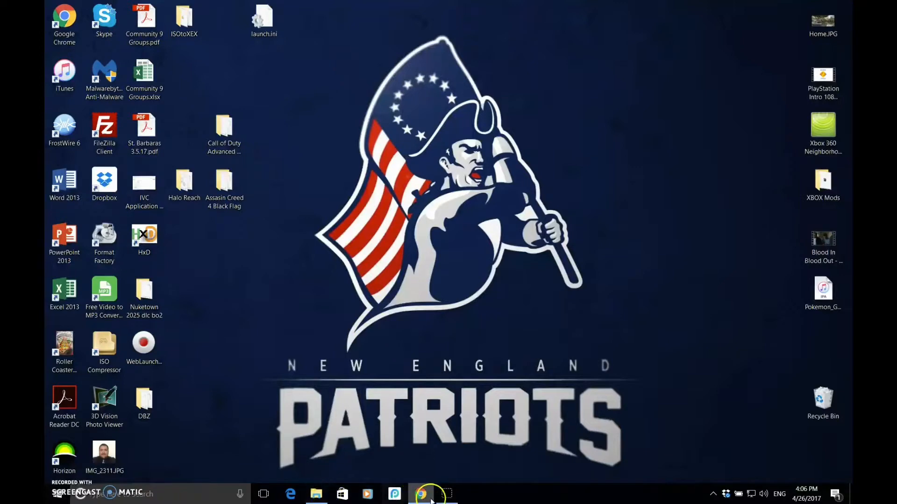
Step: Browse the Dropbox file list in Chrome, opening the Horizon folder and returning home
left_click(421, 494)
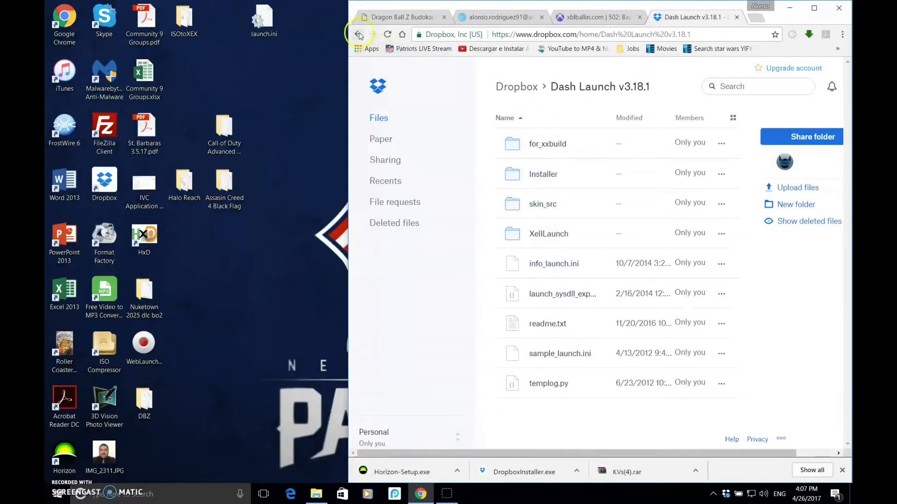
left_click(357, 34)
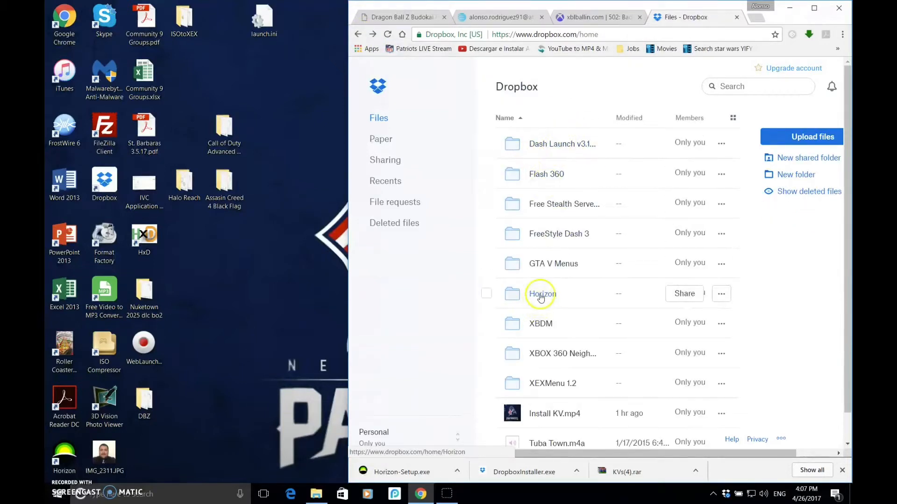
left_click(541, 293)
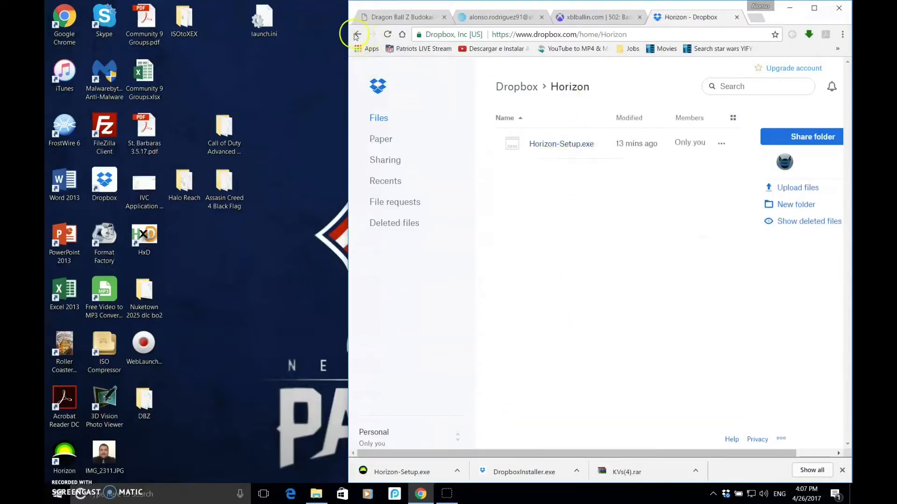
left_click(356, 34)
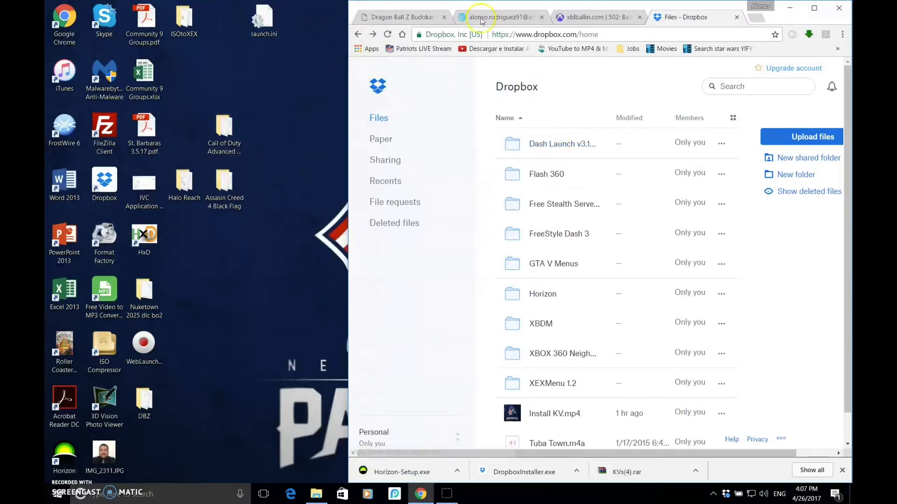
left_click(813, 8)
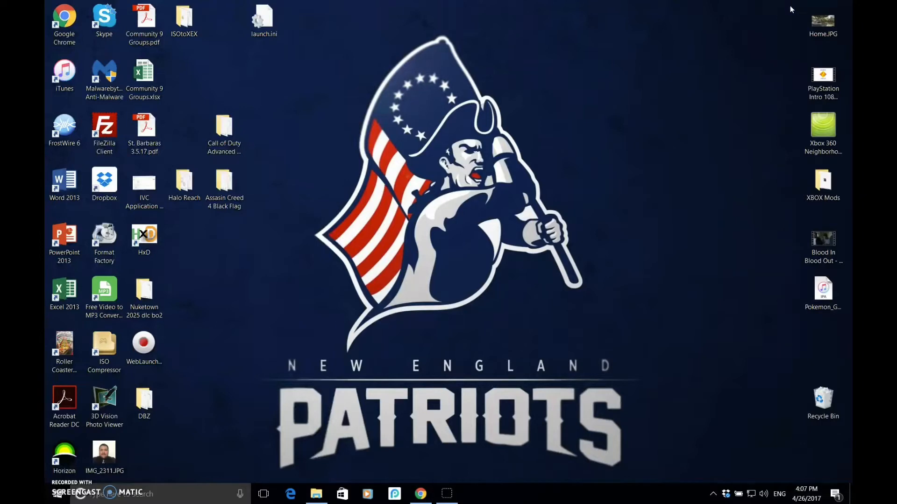
Step: Drag the Dash Launch v3.18.1 folder from XBOX Mods onto F:, then close F:'s window
left_click(316, 494)
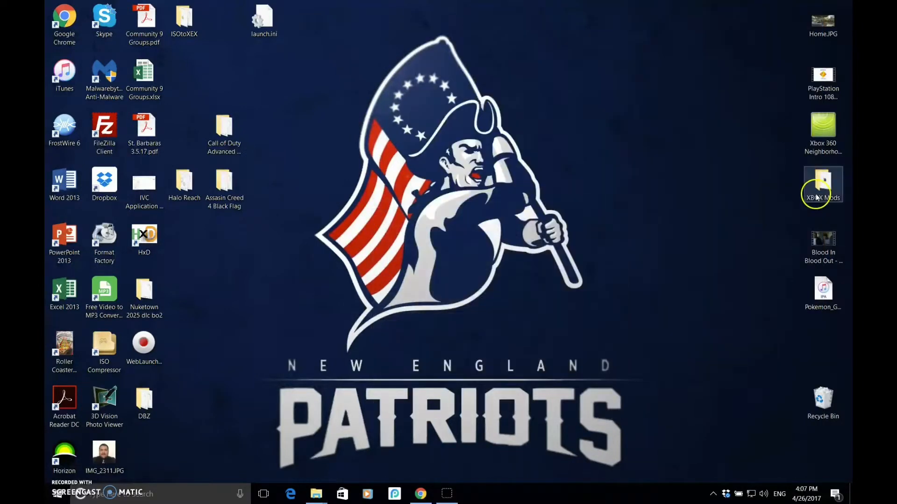
double_click(823, 184)
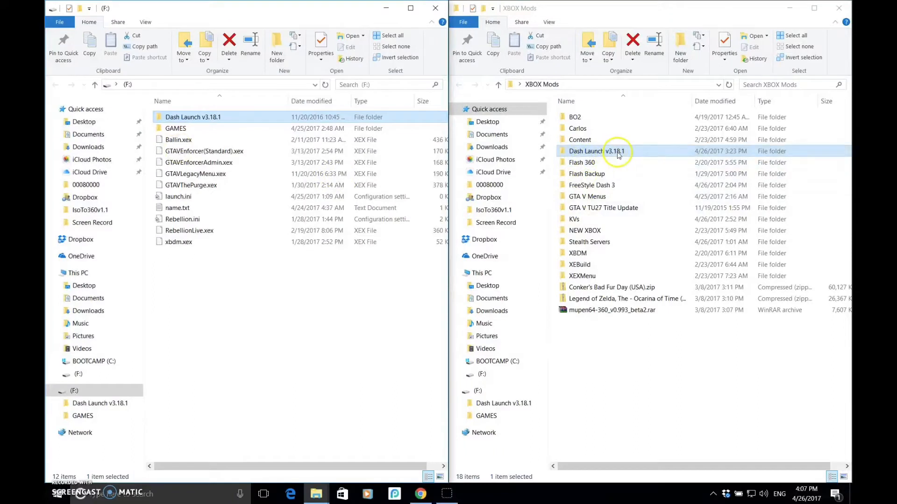
left_click_drag(617, 151, 255, 303)
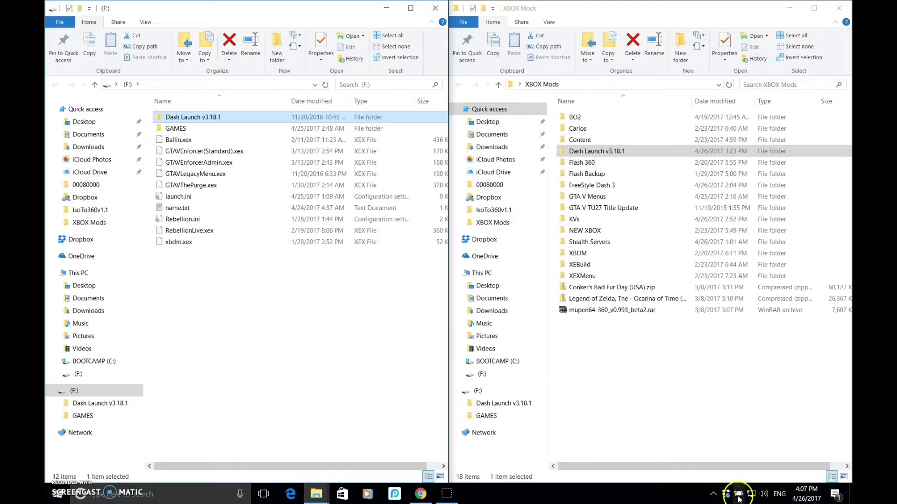
mouse_move(317, 346)
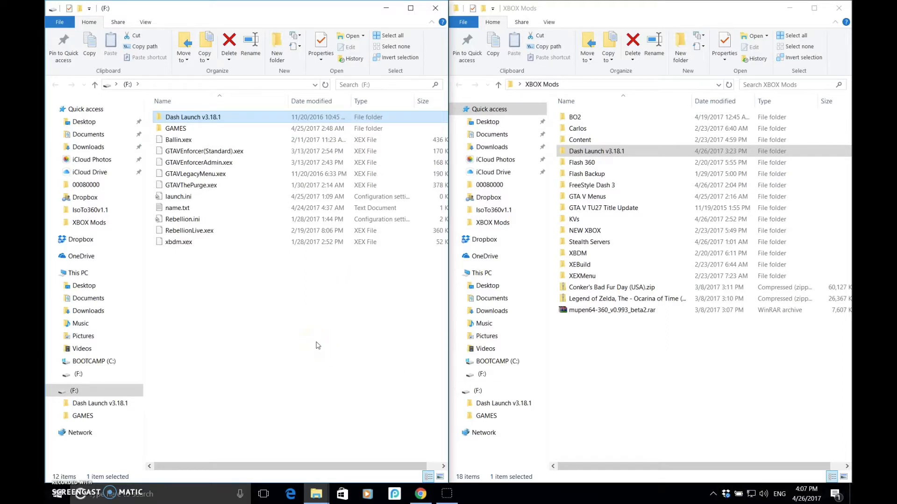
left_click(435, 7)
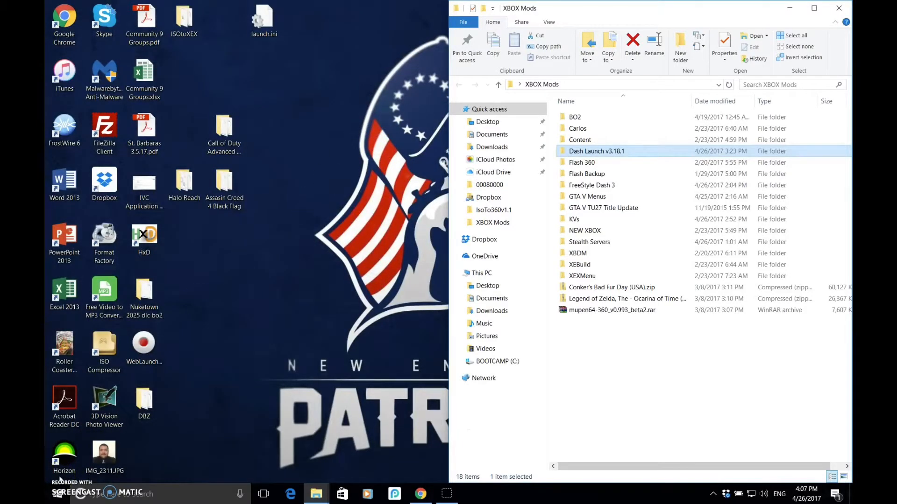
Step: Copy xbdm.xex from XBOX Mods > XBDM to F:, replacing the existing file
left_click(839, 8)
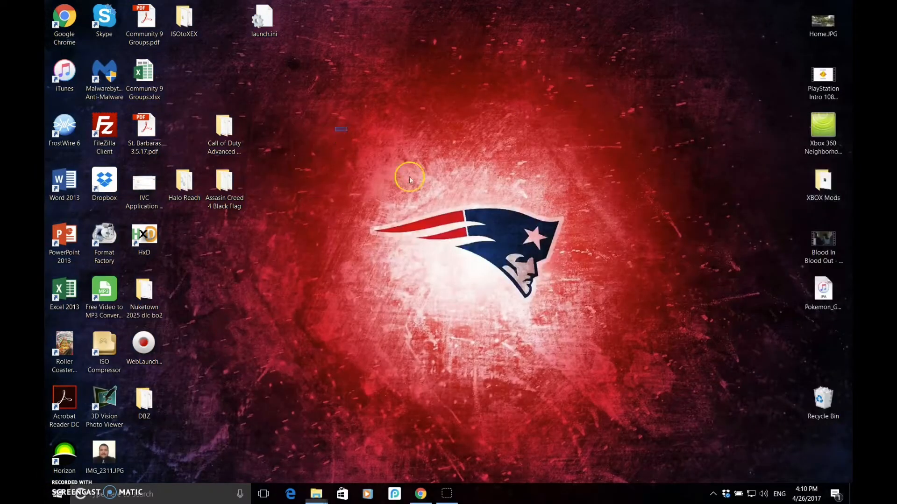
mouse_move(506, 226)
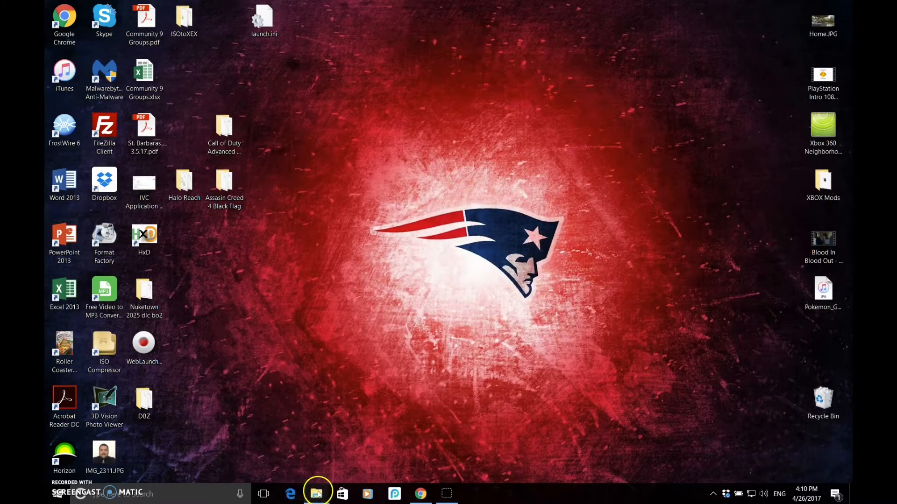
left_click(316, 494)
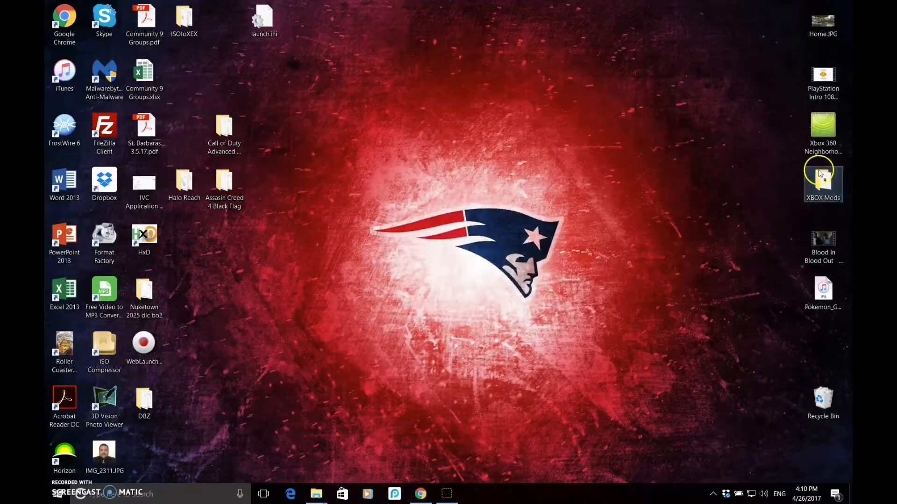
double_click(822, 179)
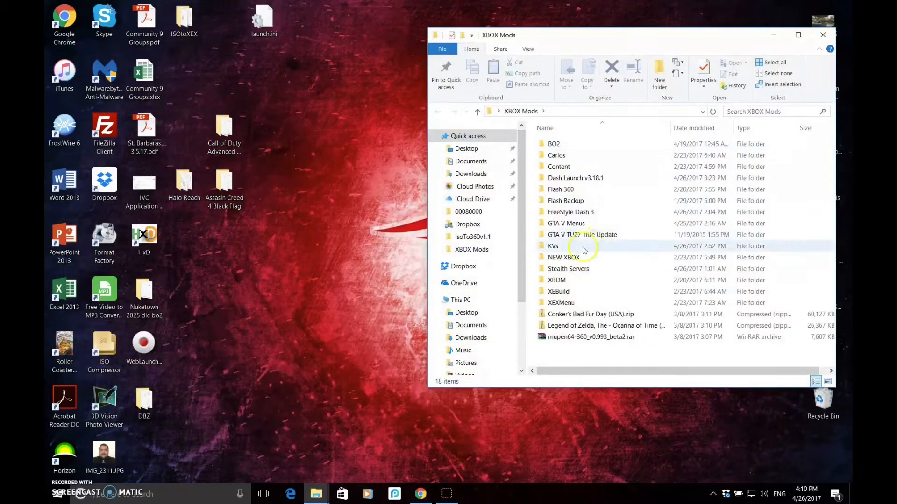
left_click(556, 280)
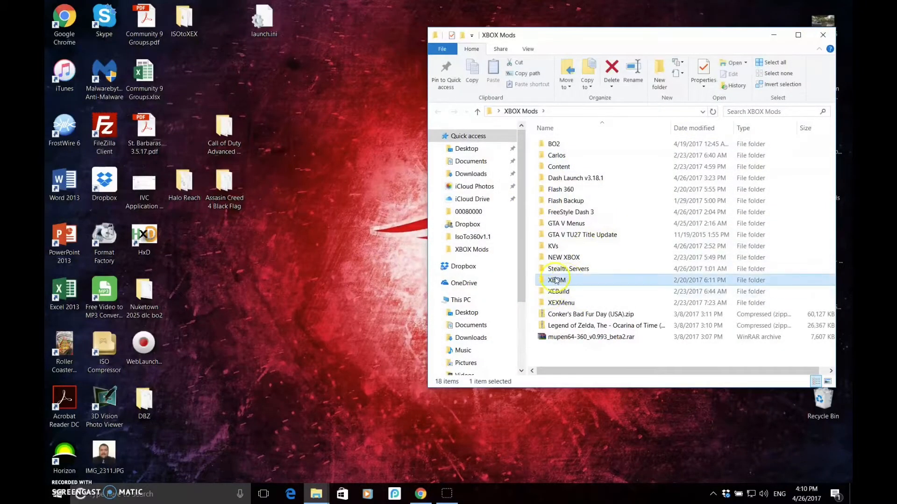
double_click(556, 280)
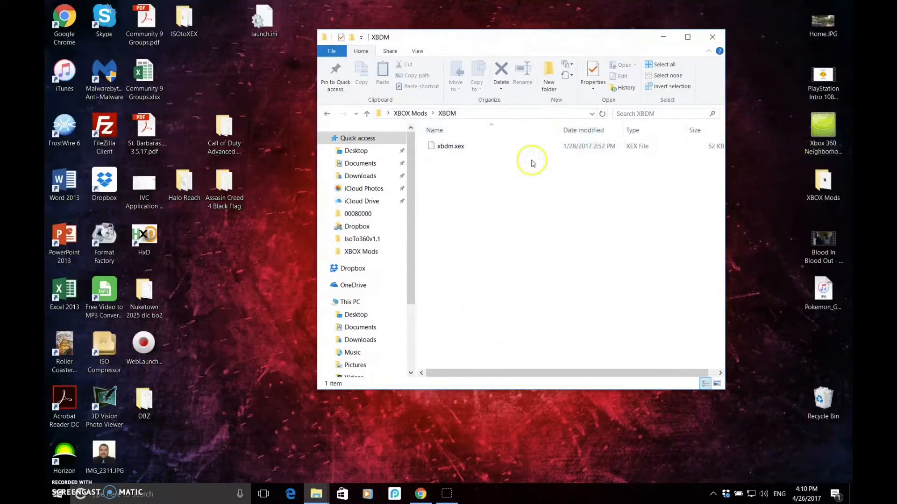
left_click(450, 145)
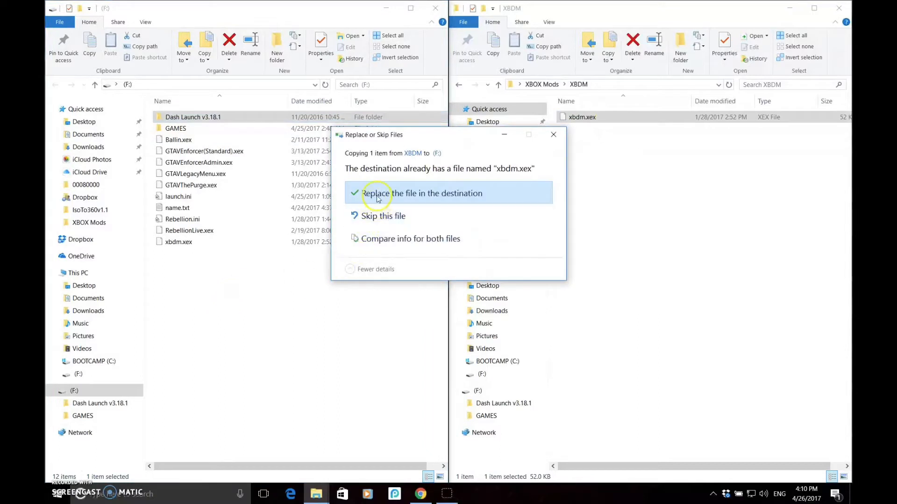
left_click(423, 193)
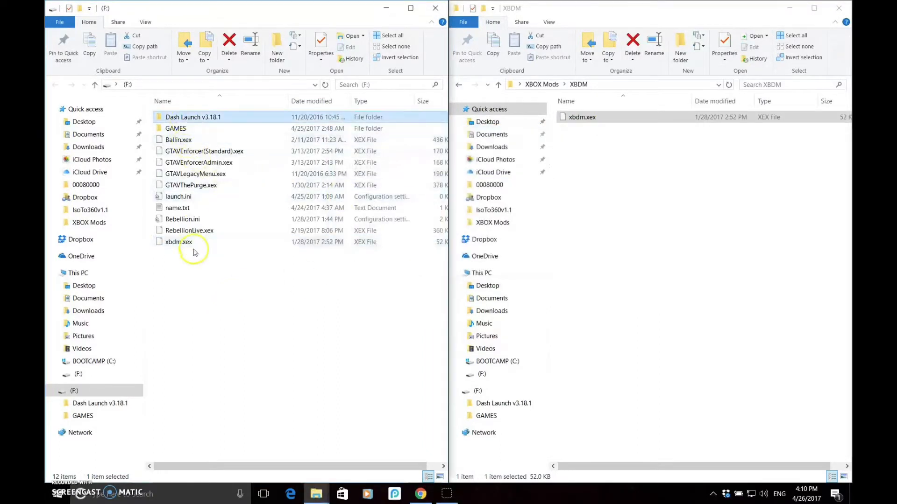
left_click(178, 242)
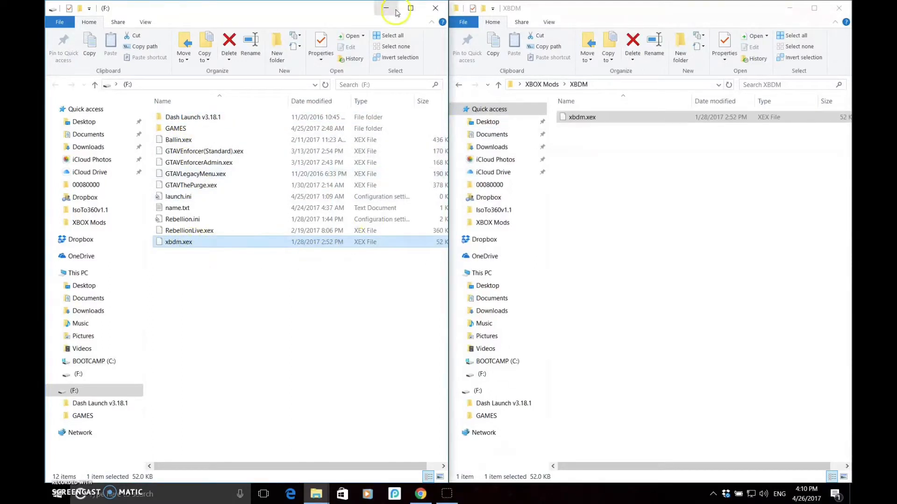
left_click(385, 8)
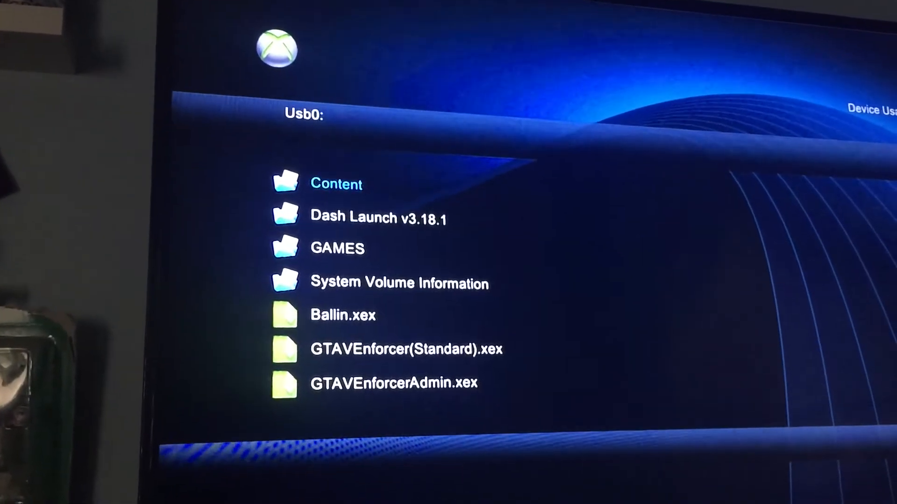
Step: Copy Usb0's Dash Launch v3.18.1 folder, paste it onto Hdd1, and return to Usb0
key("Down")
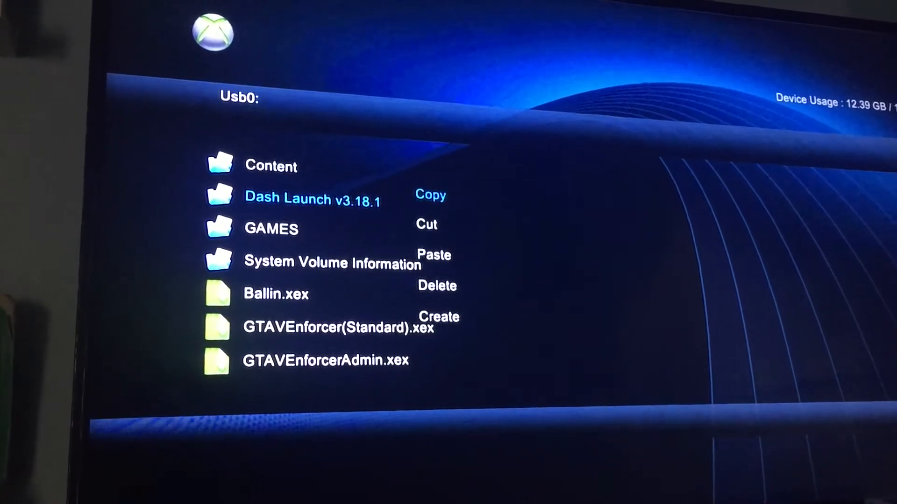
left_click(429, 196)
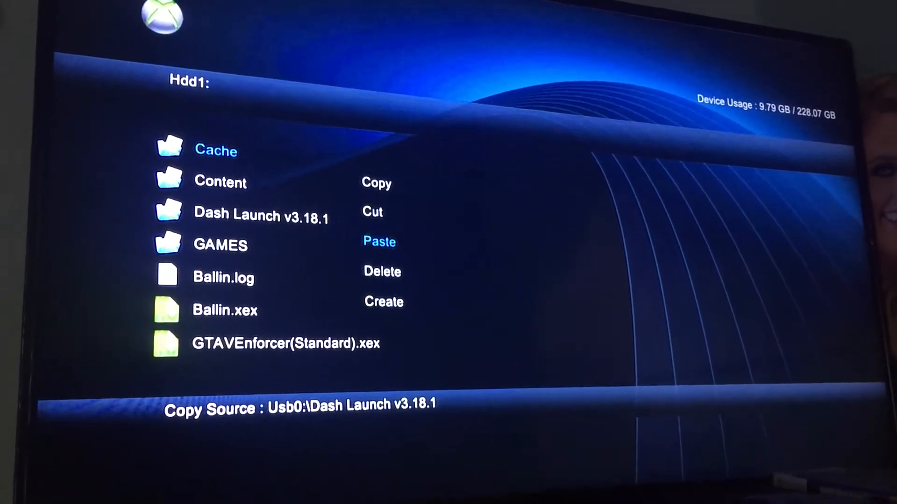
left_click(378, 242)
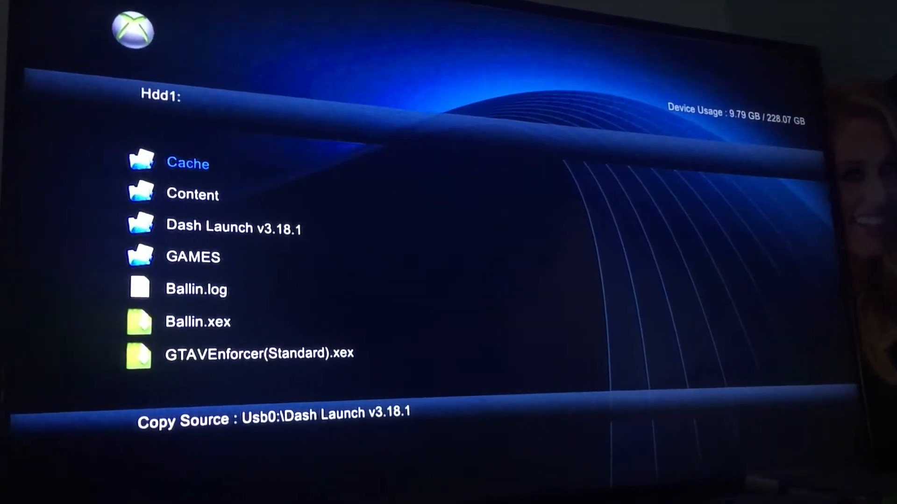
key("down")
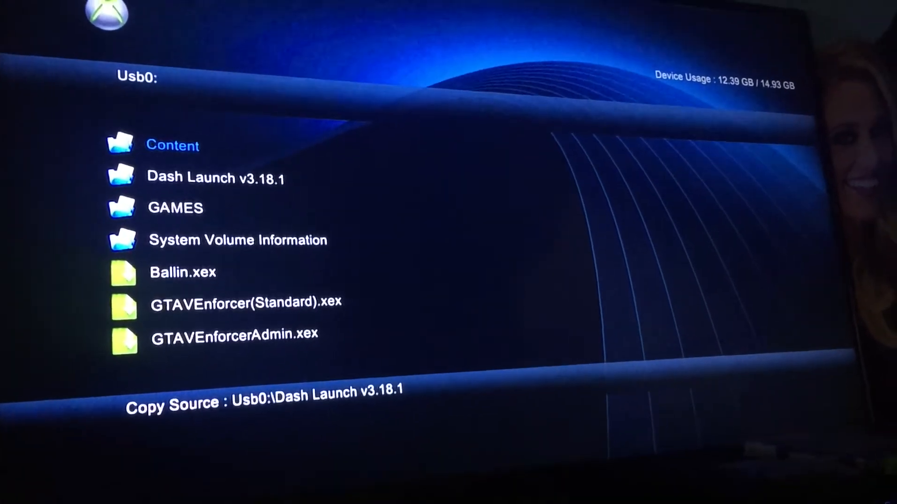
Step: Scroll Usb0 down to xbdm.xex and copy it
scroll("down", 3)
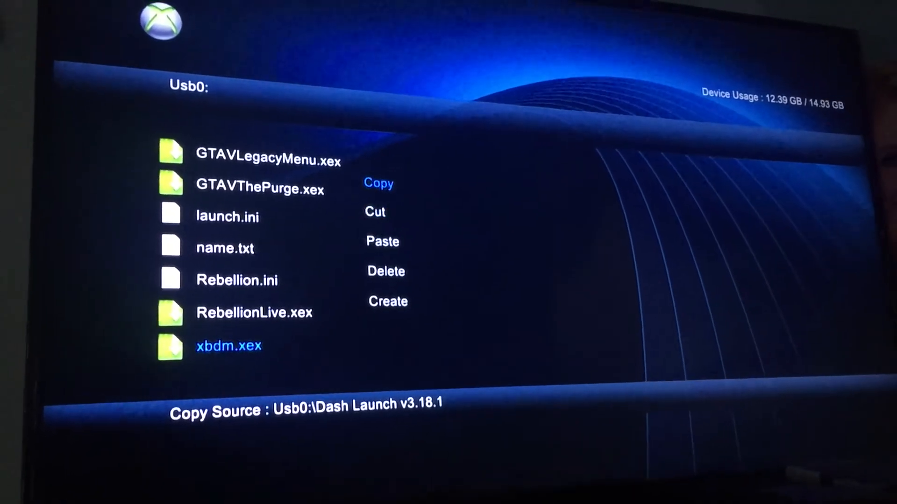
left_click(377, 183)
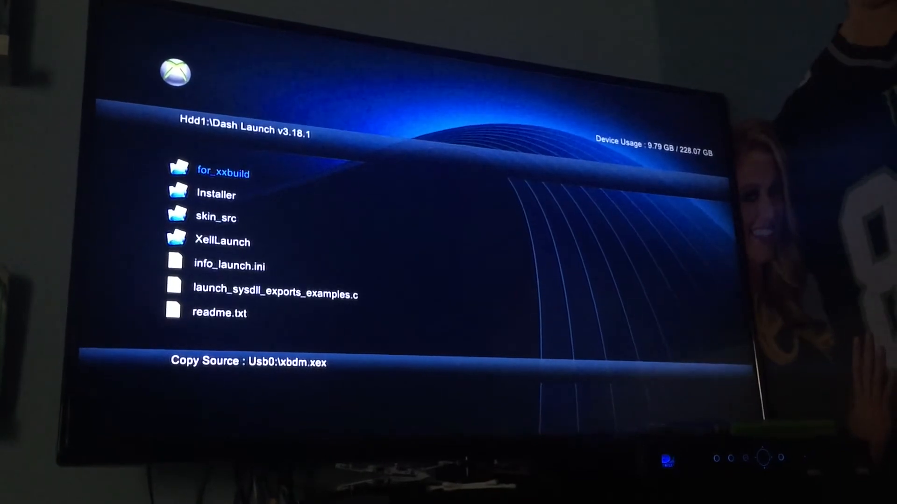
Step: Exit XeXMenu and launch the DashLaunch v3.18 options screen
key("Down")
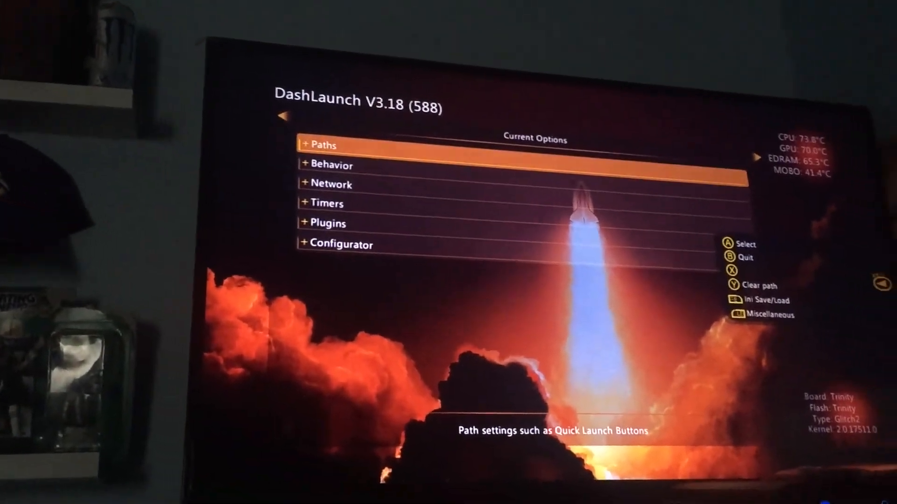
Step: Set plugin1 to Hdd:\xbdm.xex, then bring up the launch.ini save/load drive list
key("down")
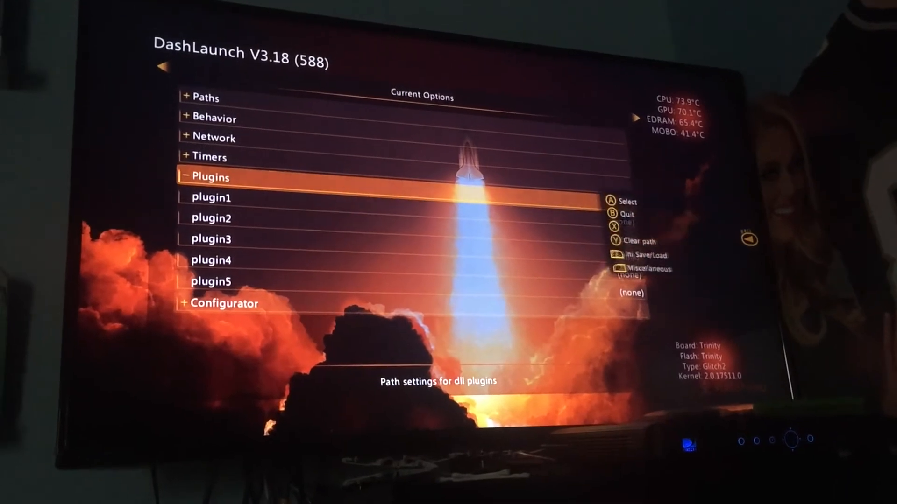
key("Down")
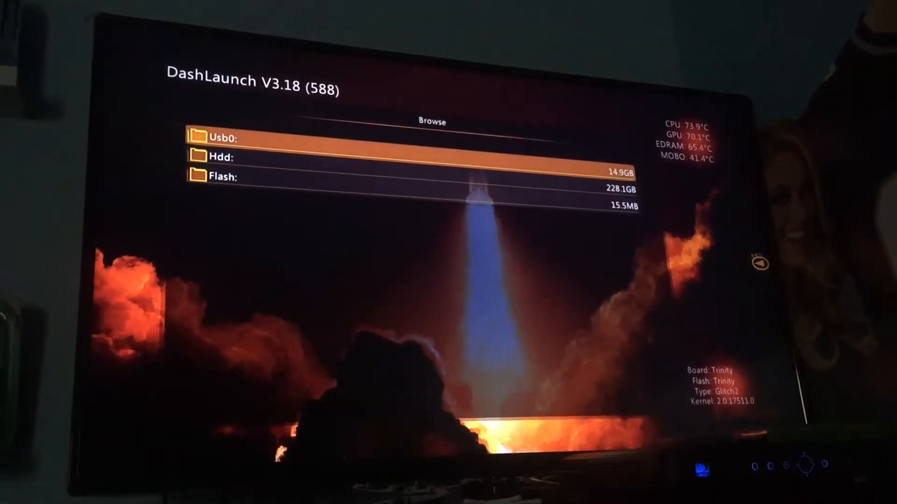
key("Down")
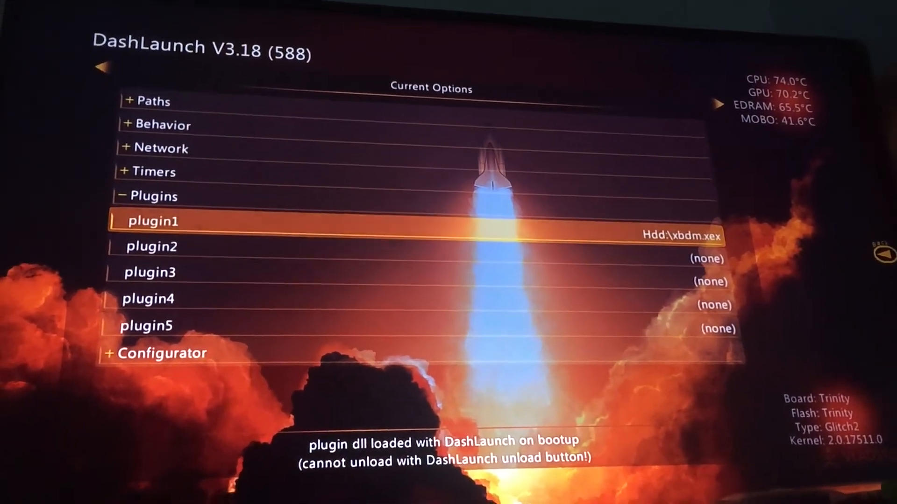
key("Up")
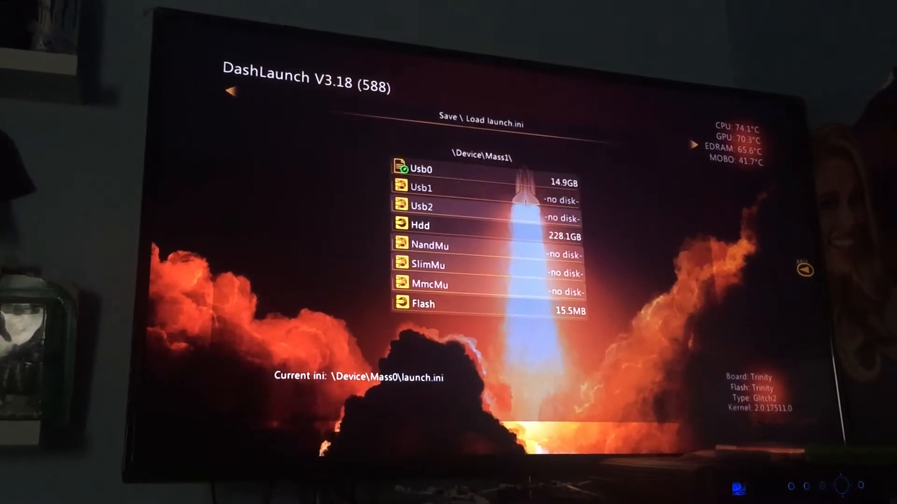
Step: Save the DashLaunch options to launch.ini on Usb0
key("Down")
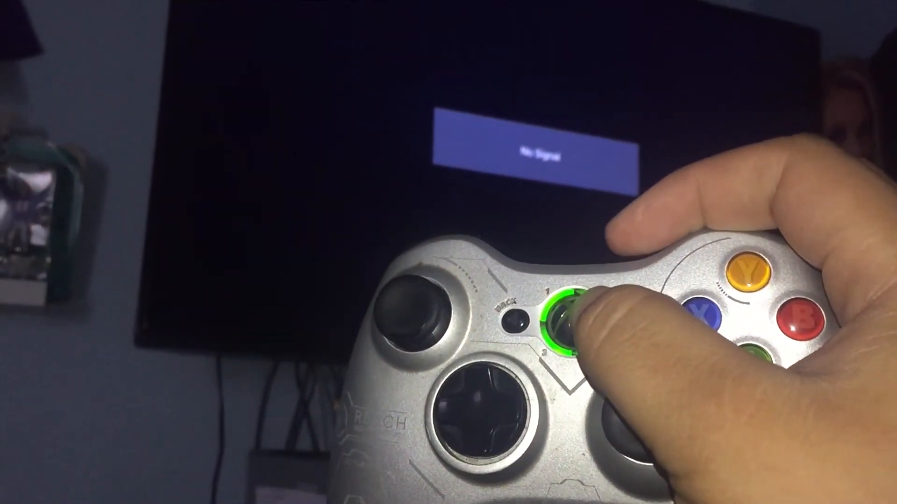
Step: Turn on the Xbox 360 with the controller's Guide button
left_click(563, 321)
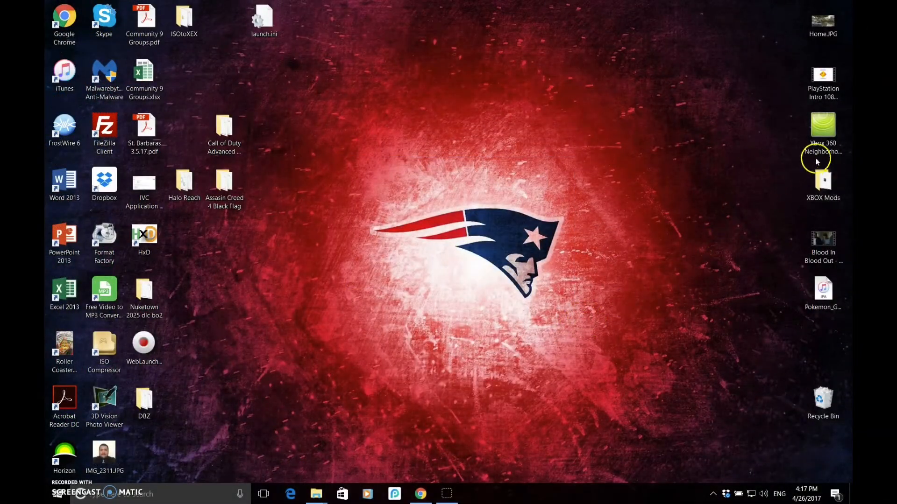
Step: Launch Xbox 360 Neighborhood and start the Add Xbox 360 wizard
left_click(822, 125)
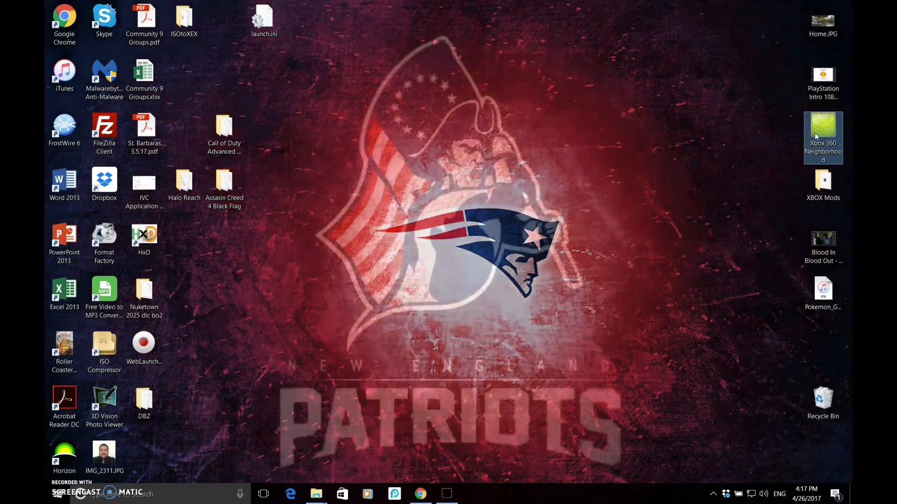
double_click(823, 128)
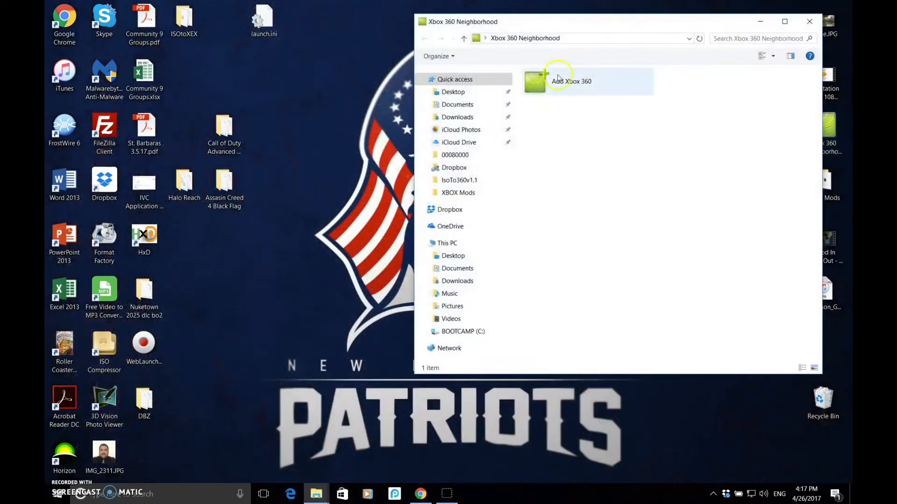
left_click(570, 82)
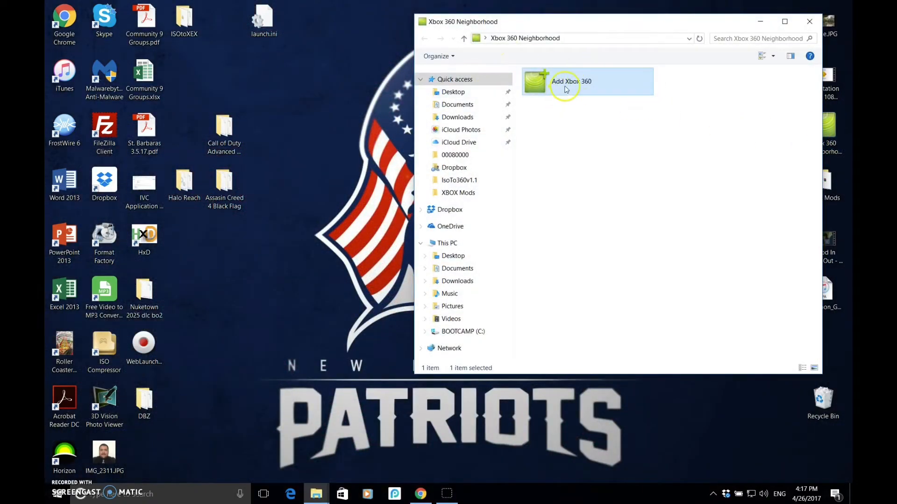
mouse_move(592, 94)
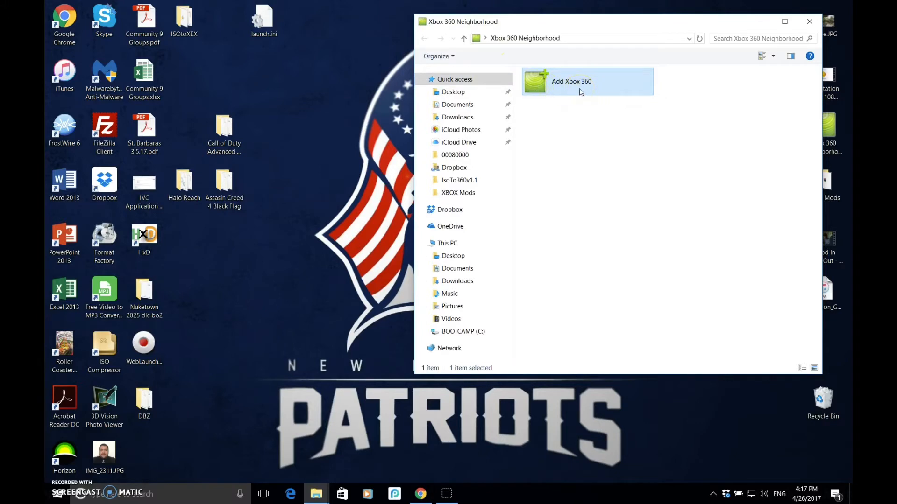
double_click(586, 81)
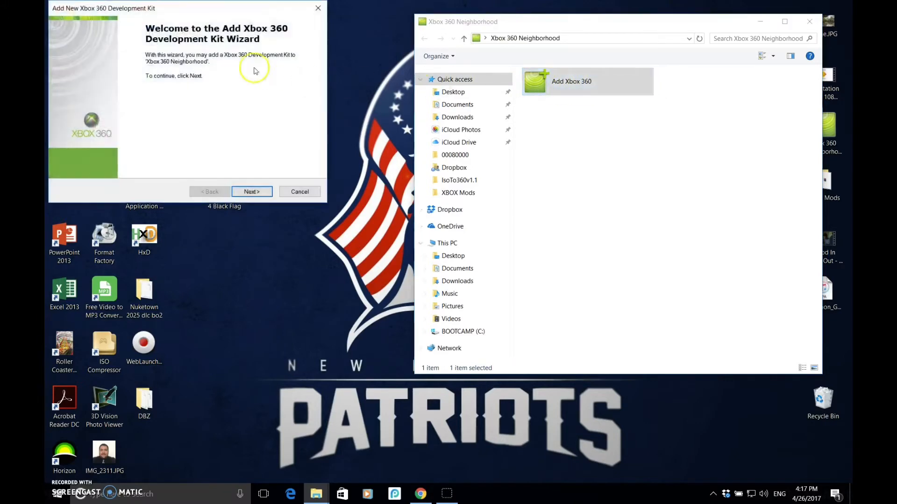
mouse_move(184, 47)
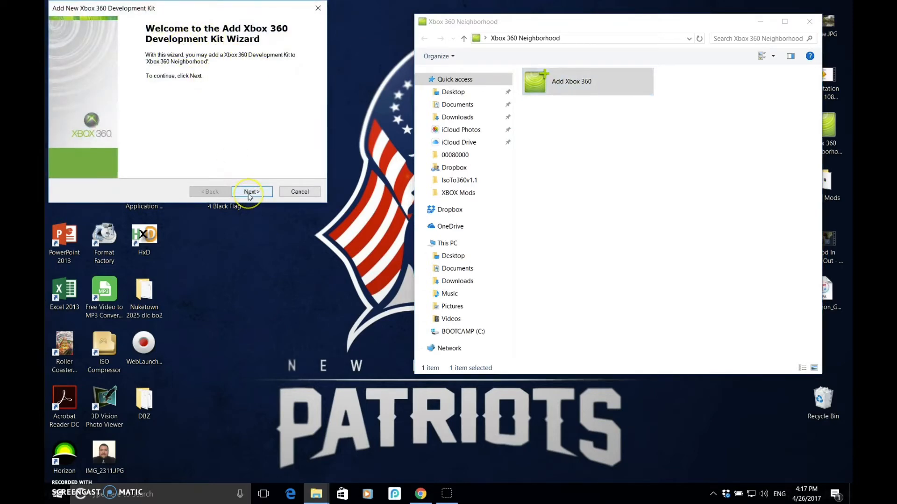
Step: Name the console JTAG, make it the default, and finish the wizard
left_click(250, 191)
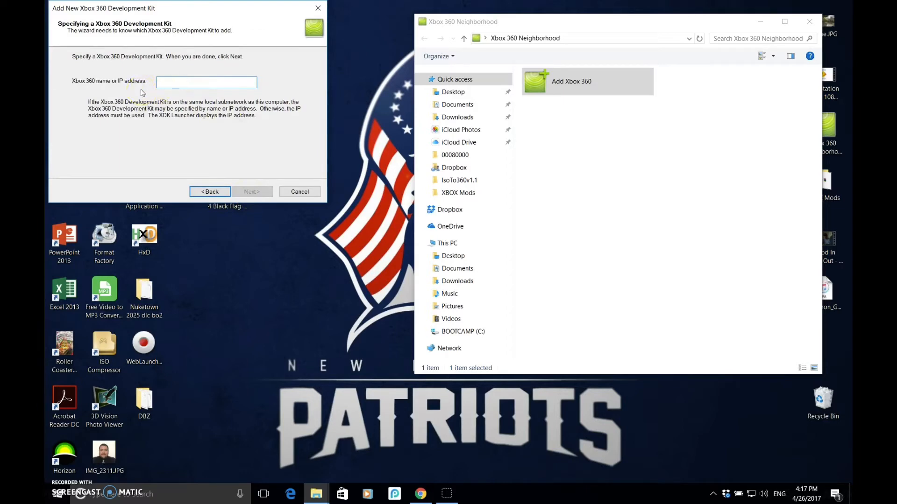
type("JTAG")
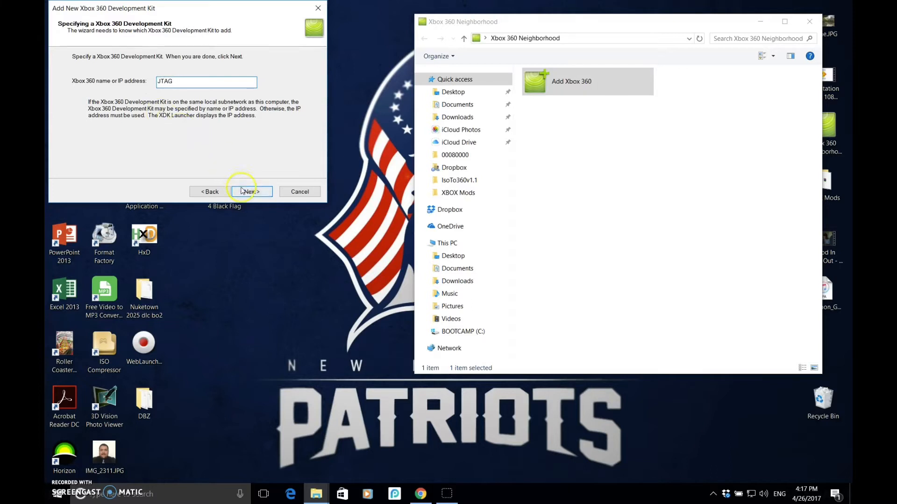
left_click(250, 192)
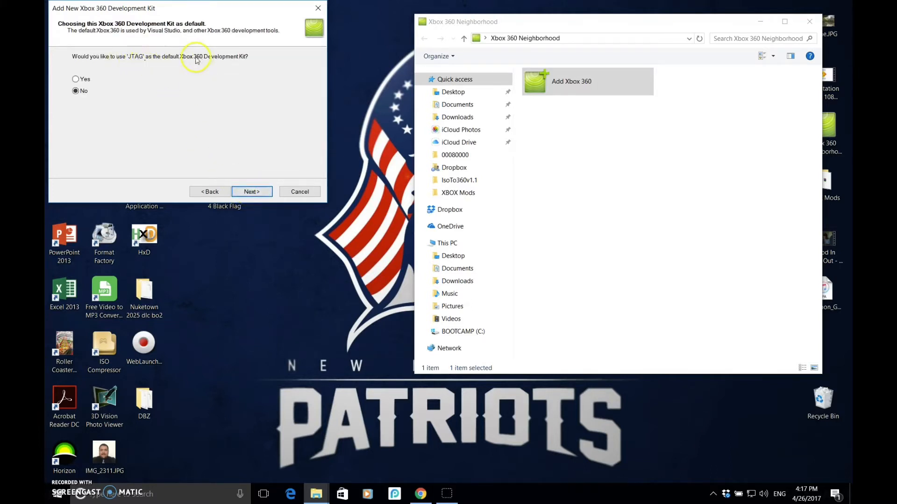
left_click(74, 79)
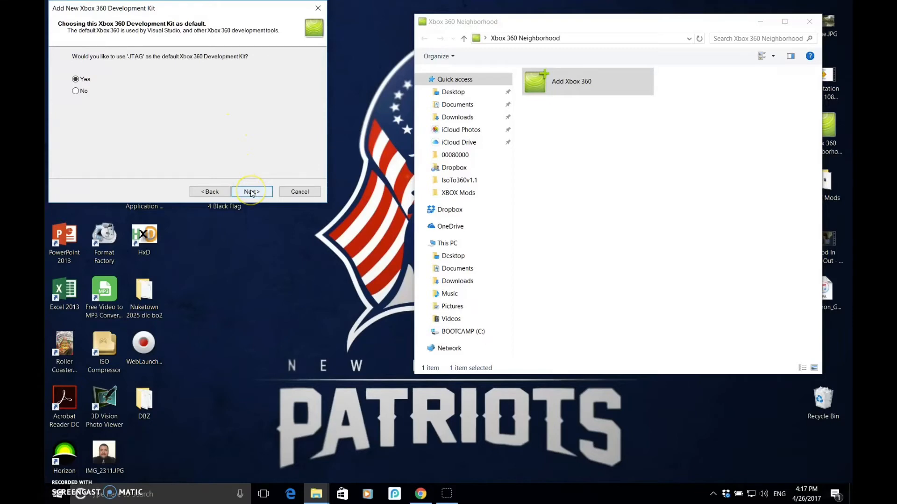
left_click(251, 191)
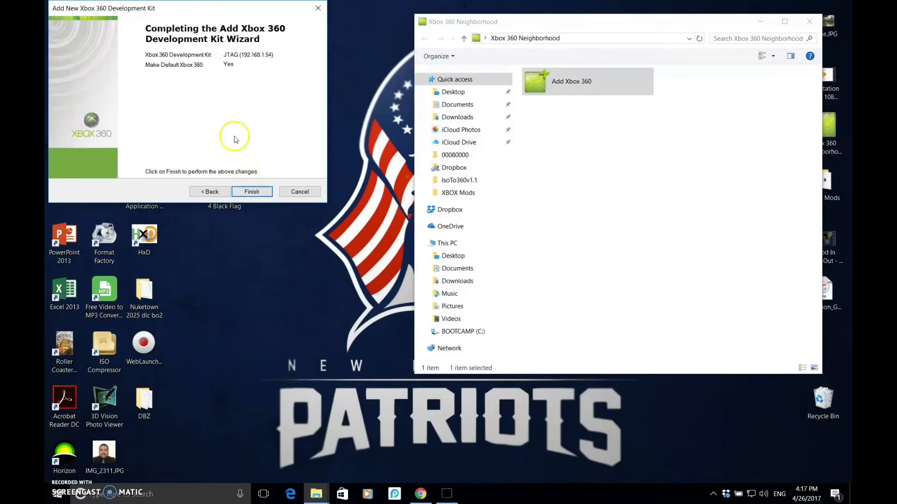
left_click(252, 192)
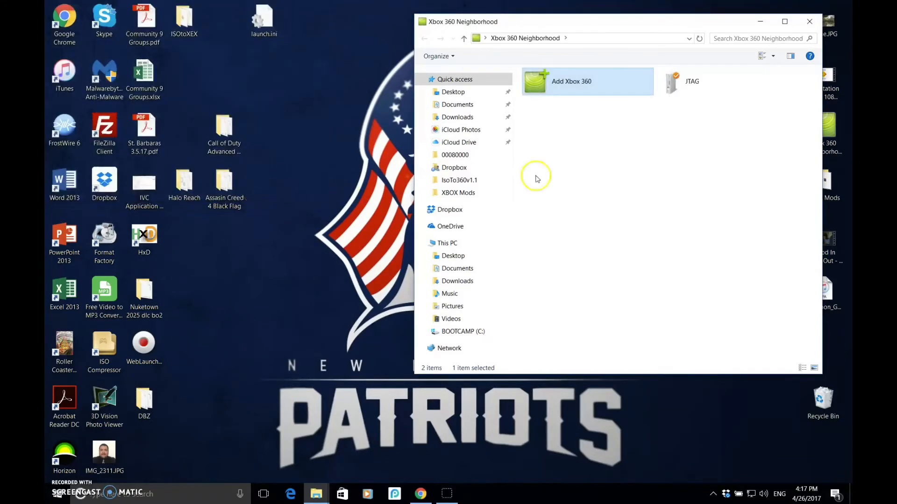
left_click(692, 81)
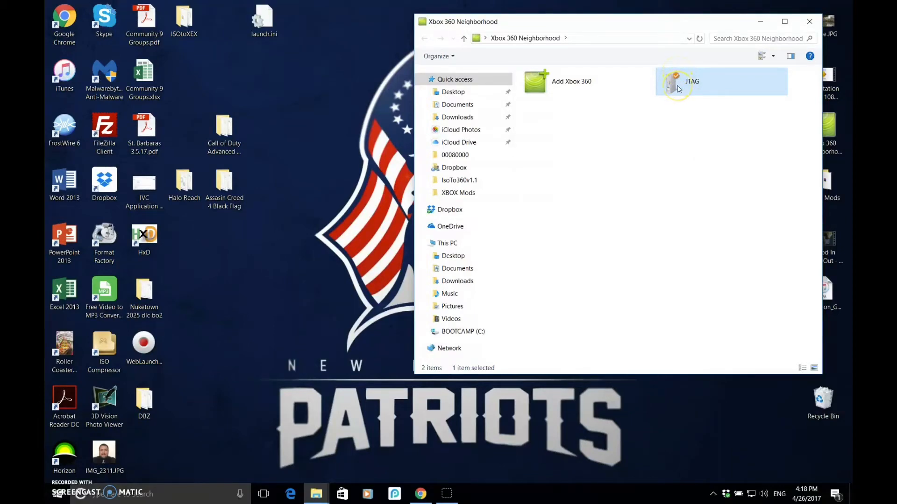
mouse_move(699, 42)
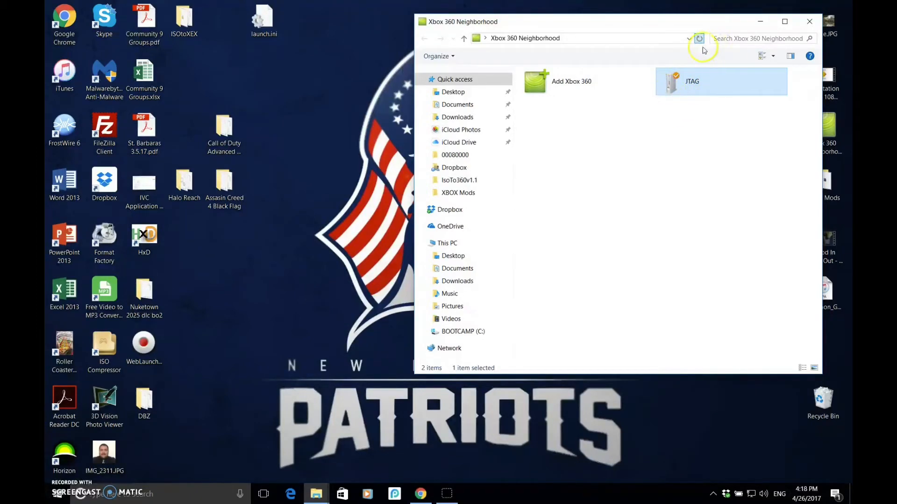
left_click(698, 38)
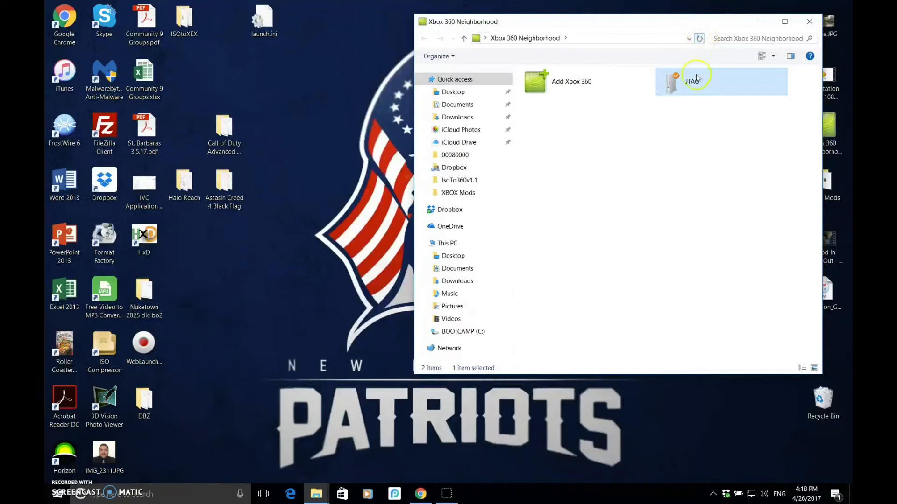
mouse_move(654, 27)
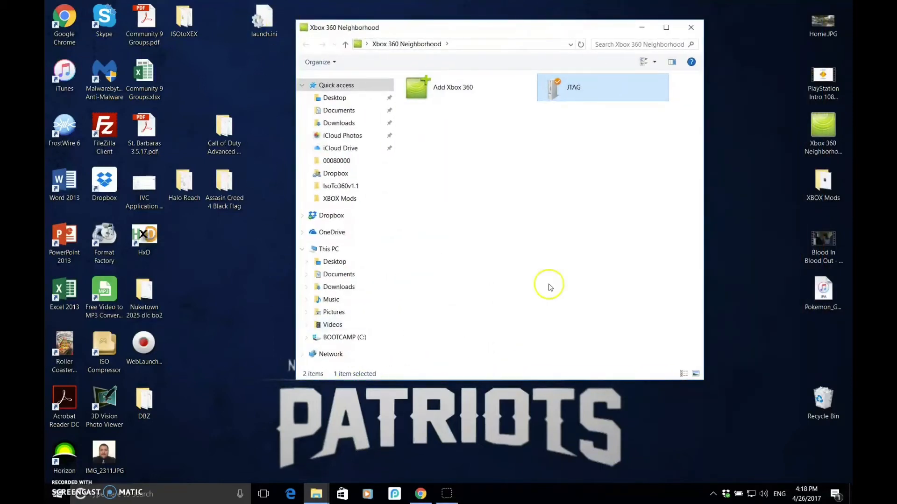
Step: Open the JTAG console and its Retail Hard Drive Emulation (HDD:) drive
double_click(572, 87)
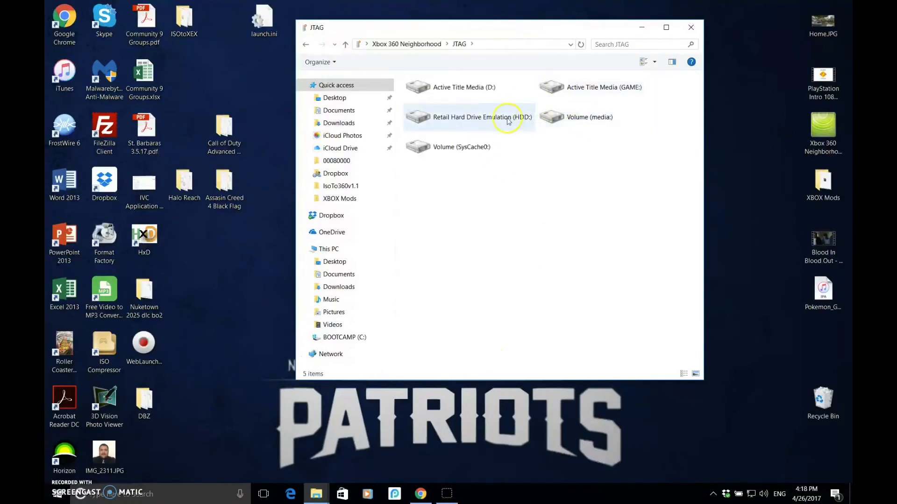
double_click(465, 117)
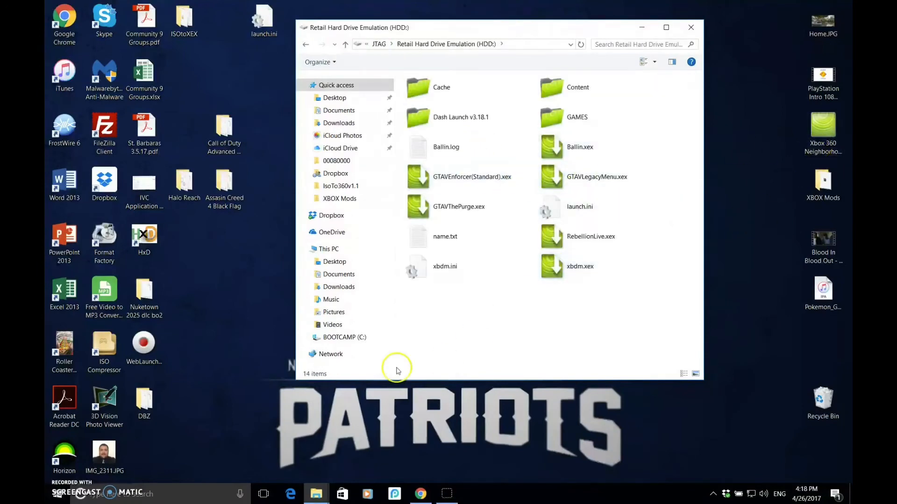
left_click(445, 237)
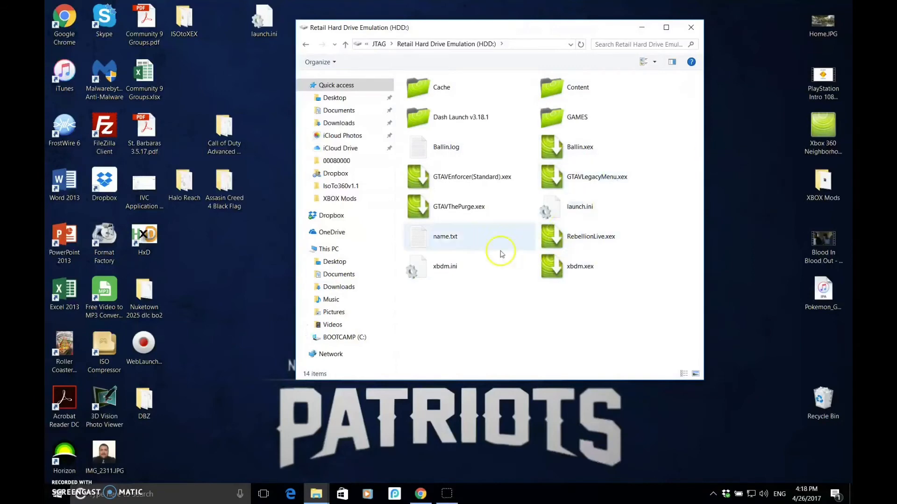
Step: Look inside GAMES, return to HDD:, and select GTAVLegacyMenu.xex and xbdm.xex
left_click(578, 117)
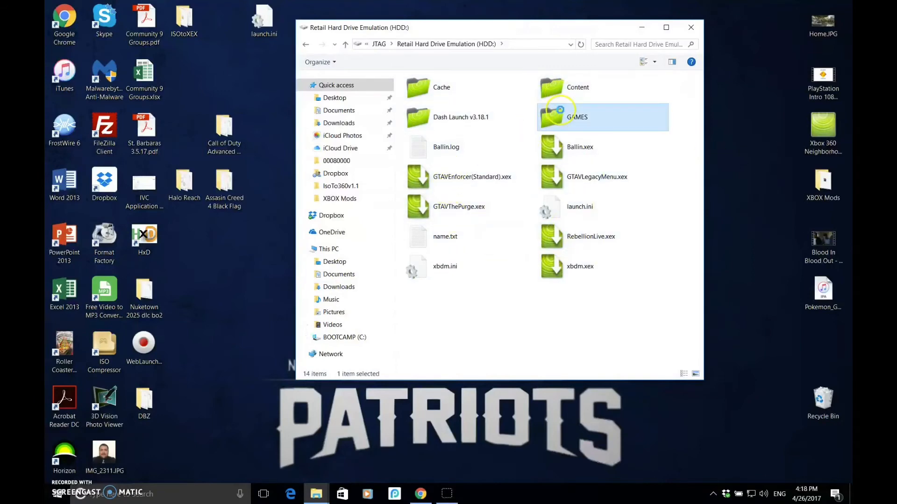
double_click(576, 116)
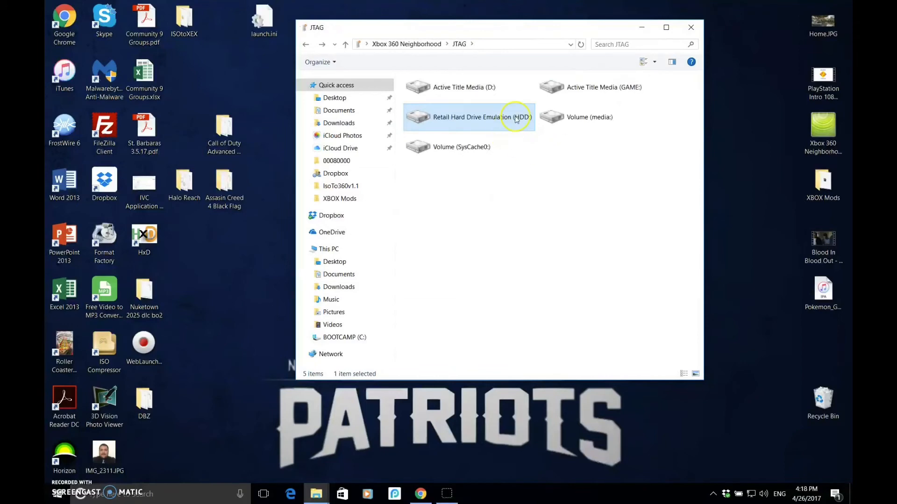
double_click(460, 117)
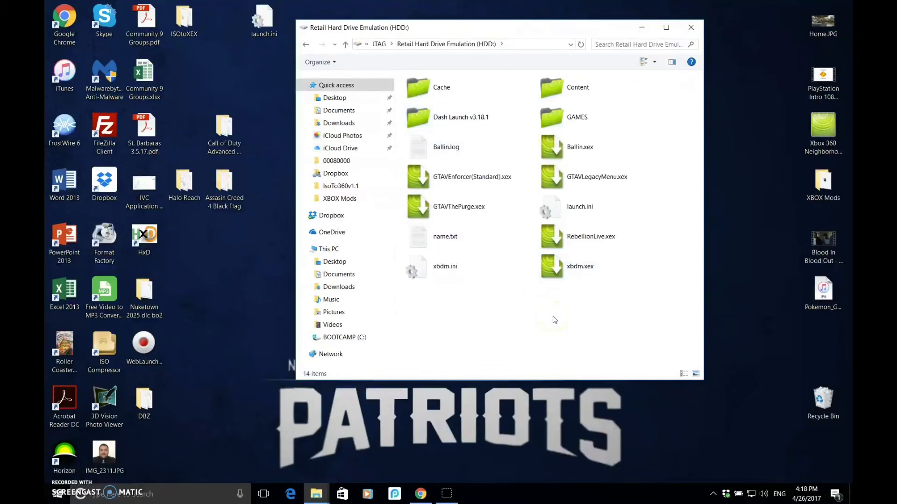
mouse_move(675, 253)
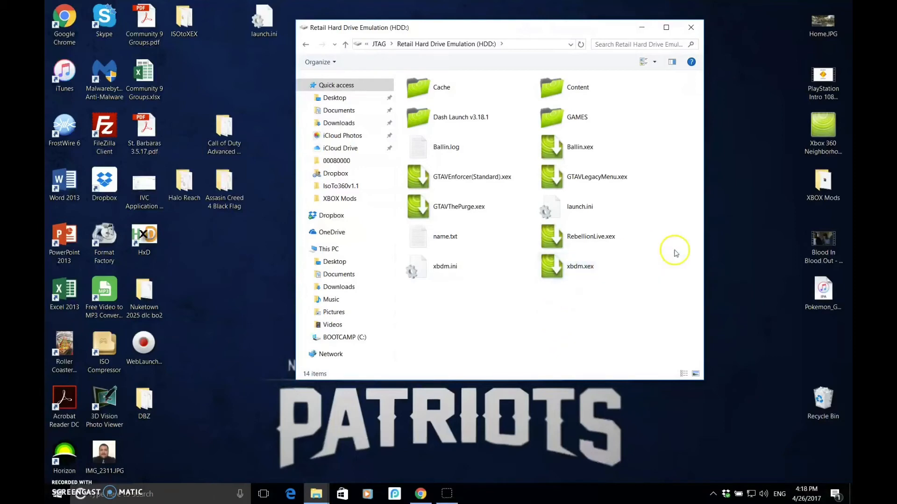
left_click(472, 176)
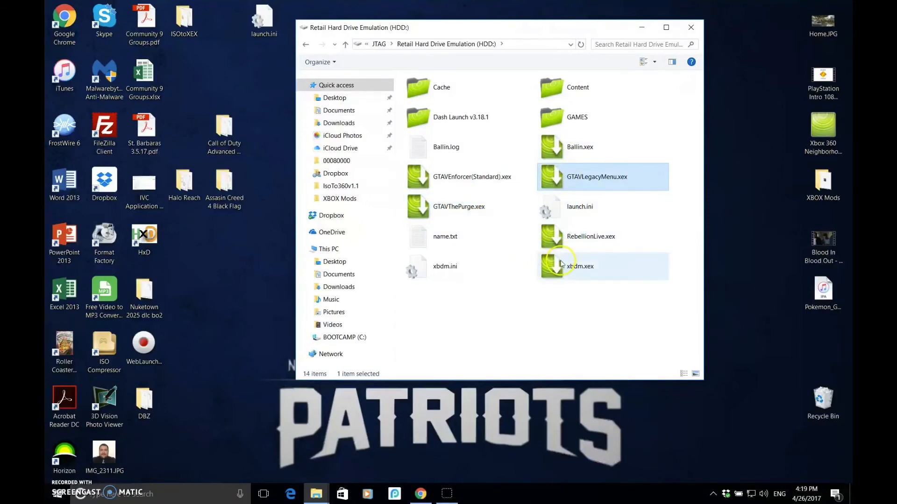
left_click(579, 147)
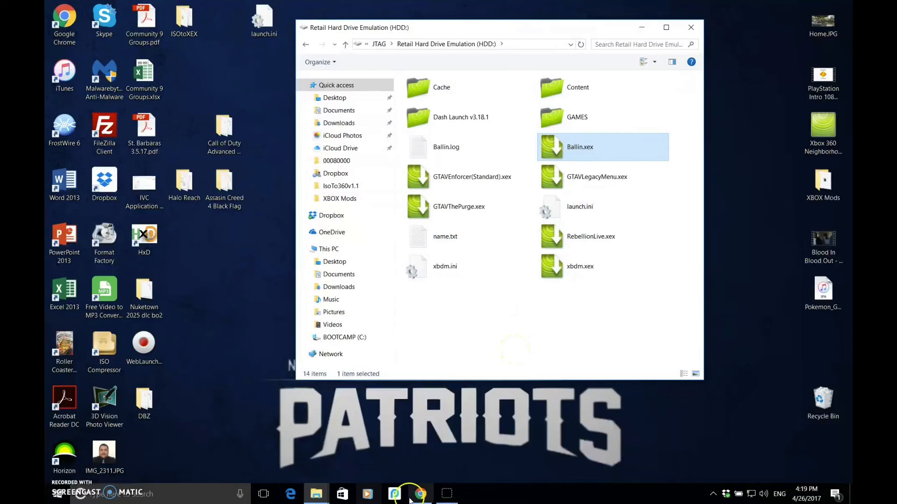
Step: Bring Chrome forward, glance at xblballin.com, then return to the Dropbox files tab
left_click(420, 494)
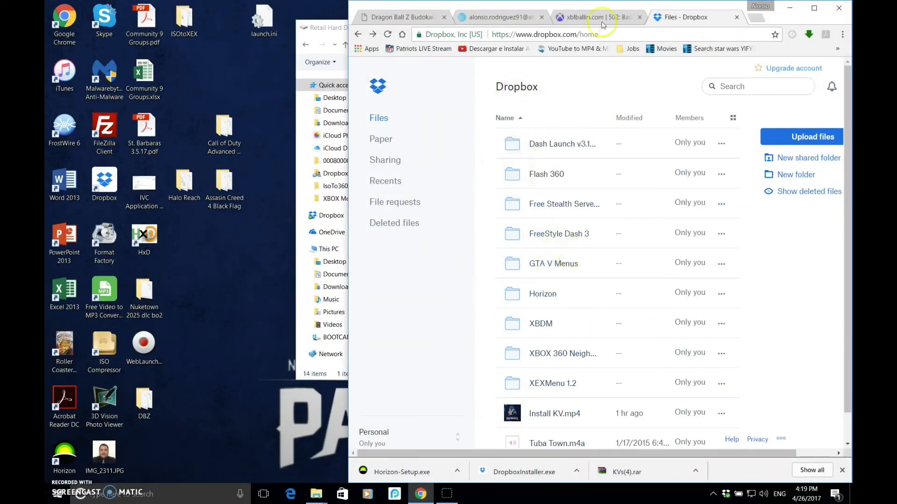
left_click(597, 17)
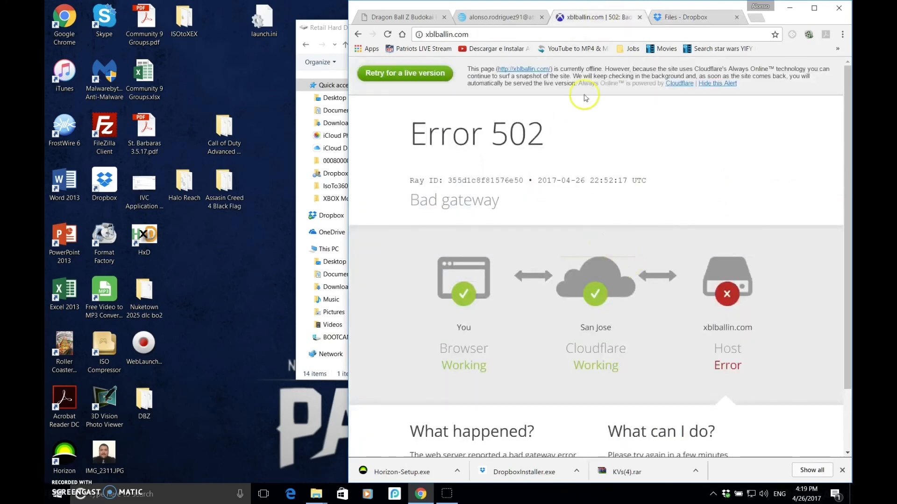
left_click(686, 17)
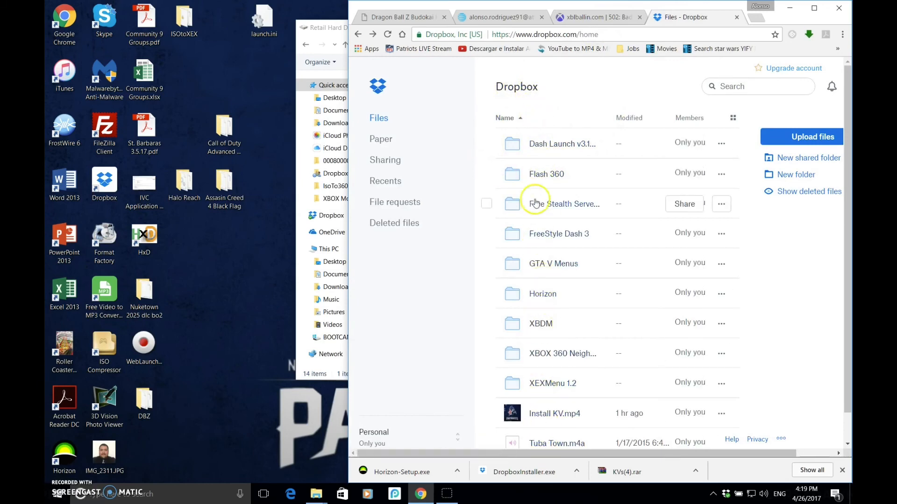
mouse_move(562, 407)
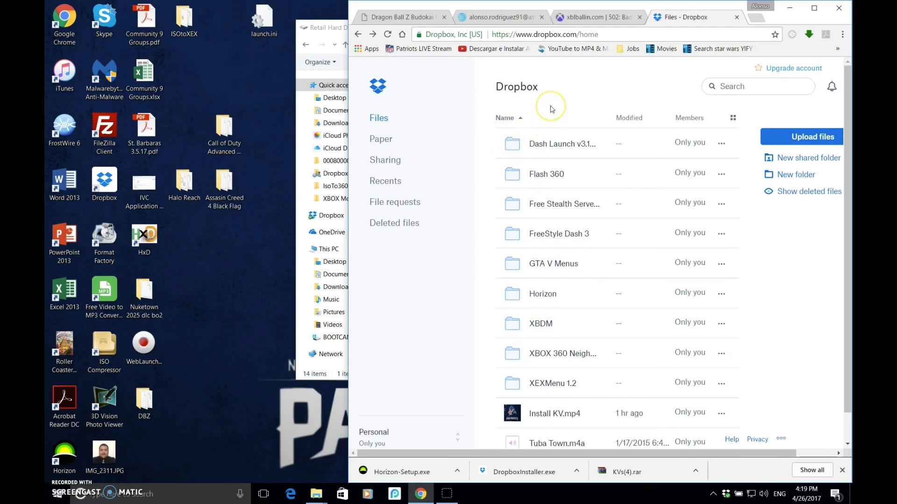
mouse_move(206, 433)
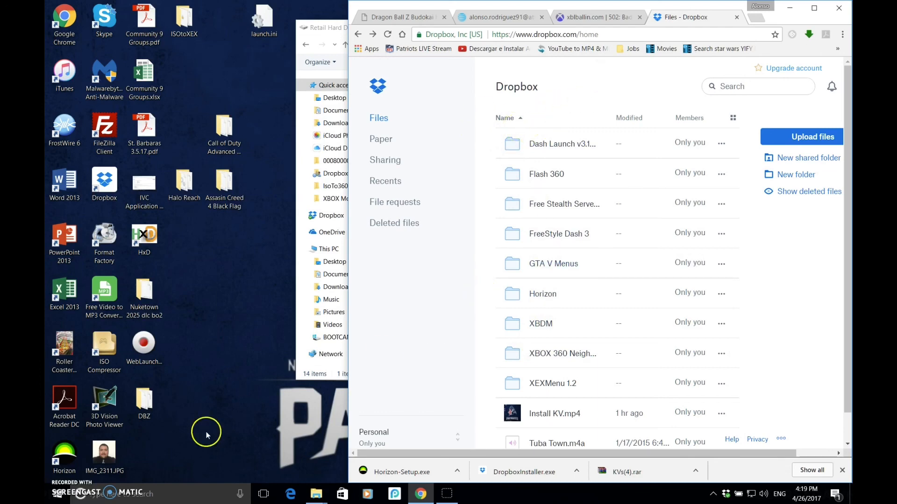